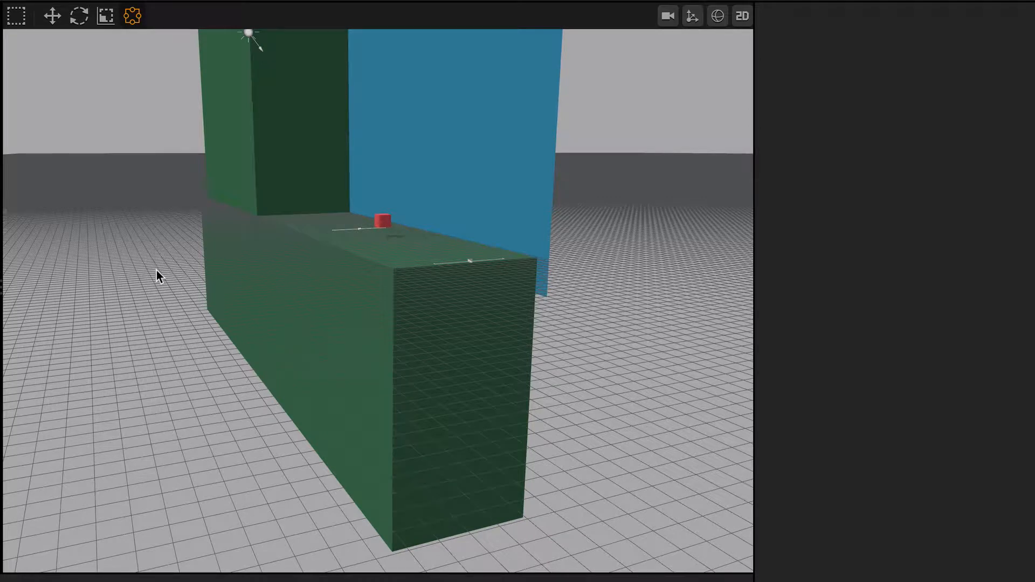
{"action": "mouse_move", "coordinate": [260, 306]}
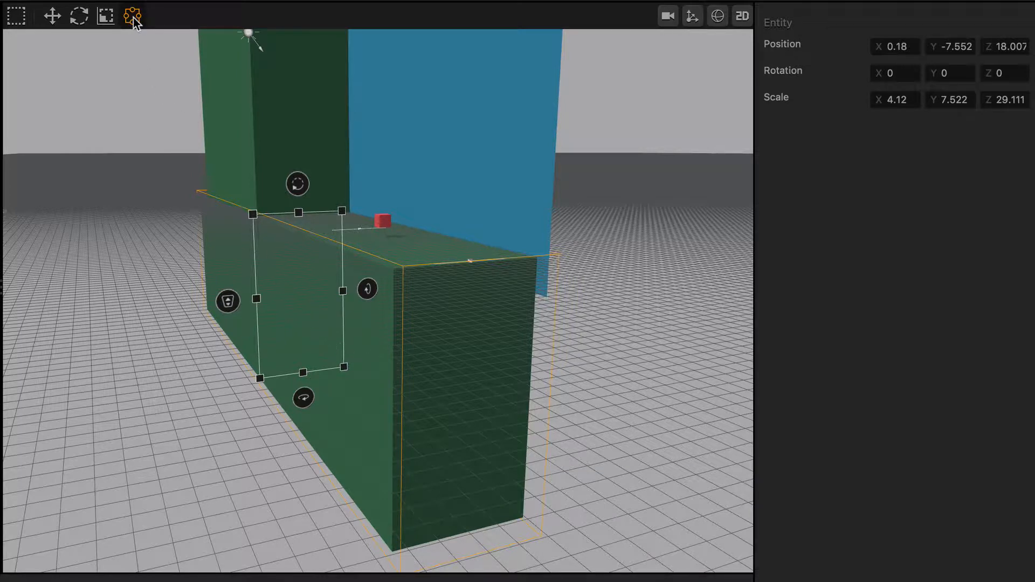
{"action": "mouse_move", "coordinate": [300, 352]}
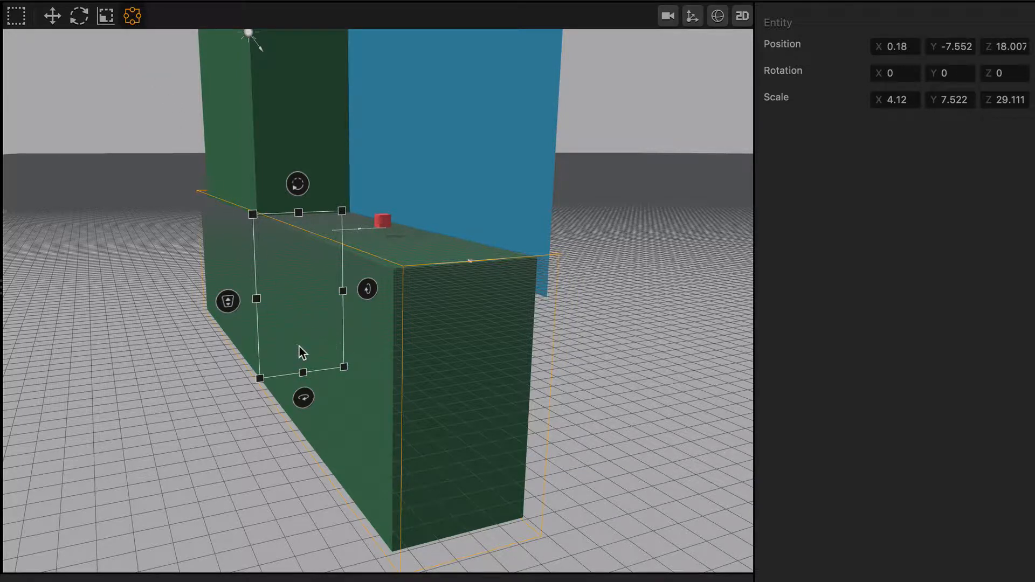
{"action": "mouse_move", "coordinate": [517, 409]}
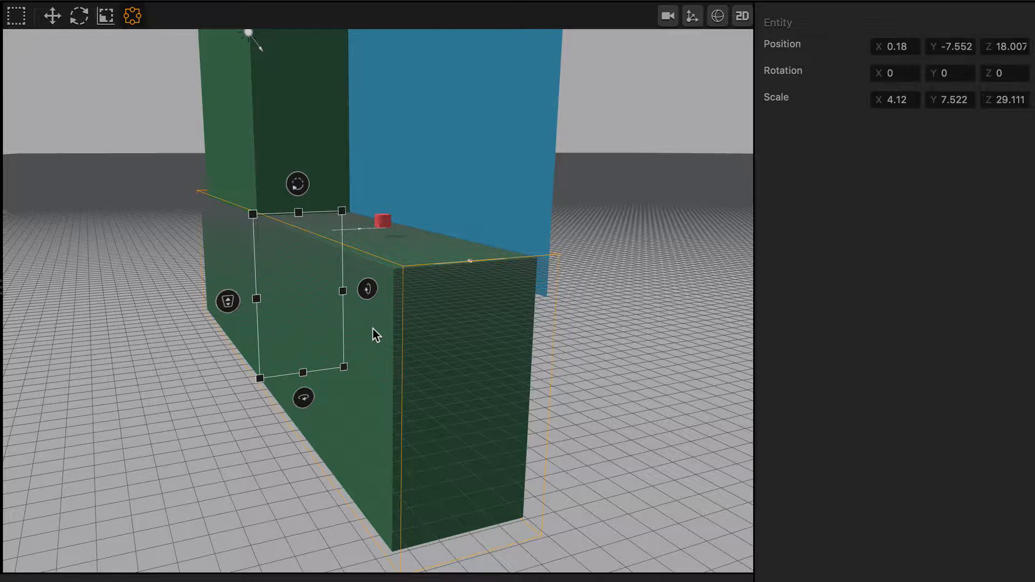
{"action": "mouse_move", "coordinate": [261, 302]}
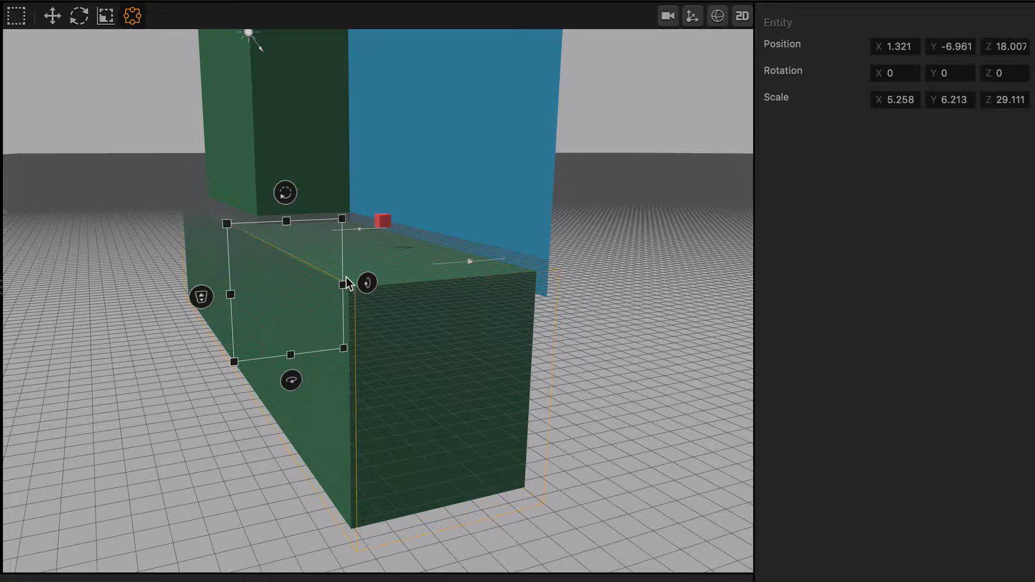
{"action": "mouse_move", "coordinate": [244, 385]}
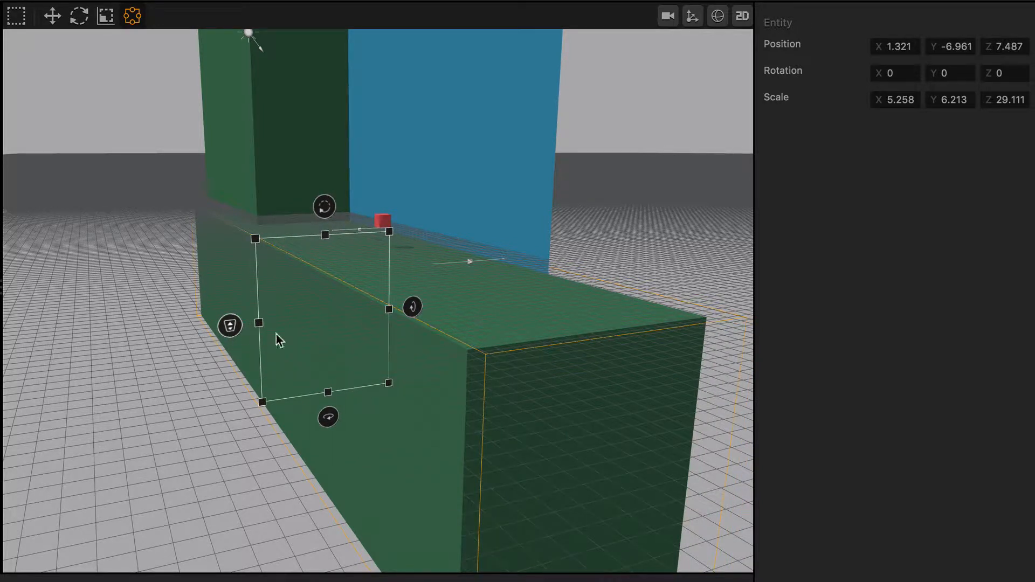
{"action": "mouse_move", "coordinate": [314, 312]}
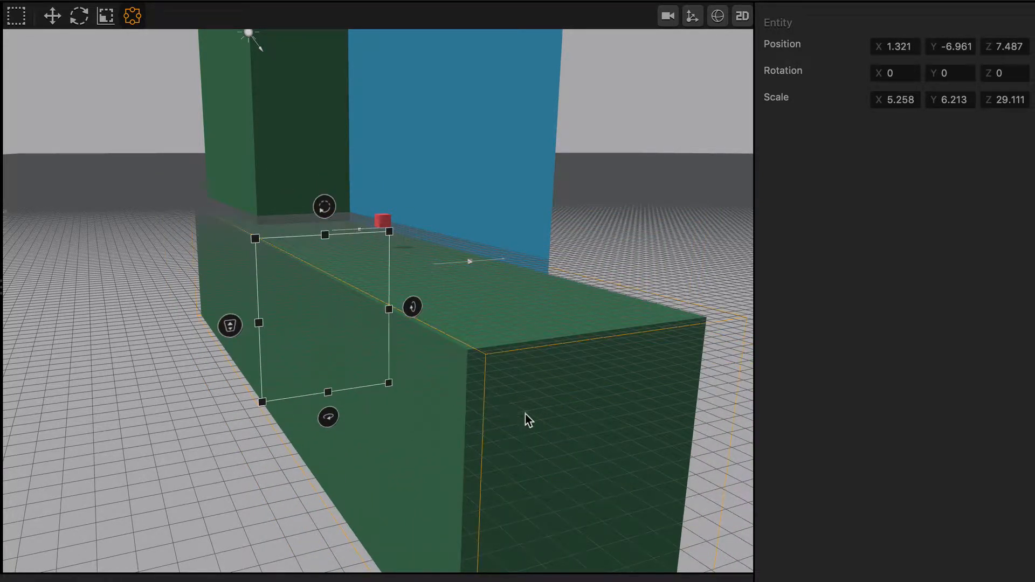
{"action": "mouse_move", "coordinate": [342, 344]}
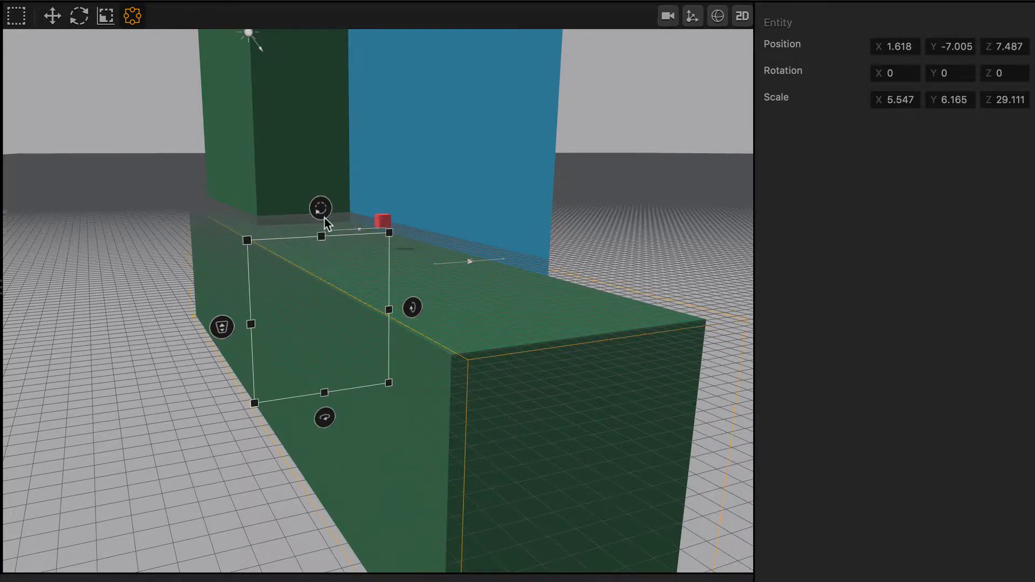
{"action": "mouse_move", "coordinate": [324, 219]}
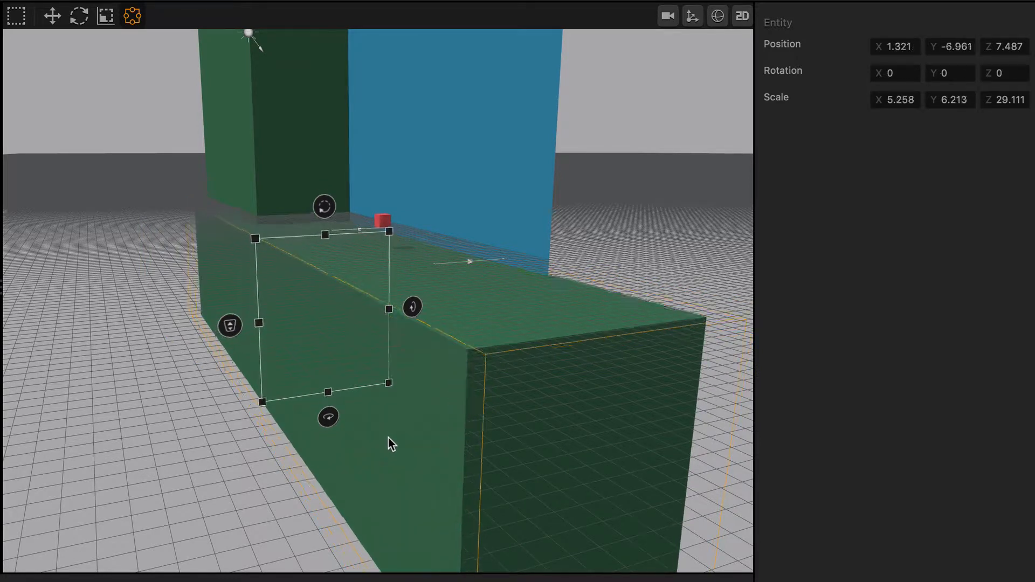
{"action": "mouse_move", "coordinate": [325, 218]}
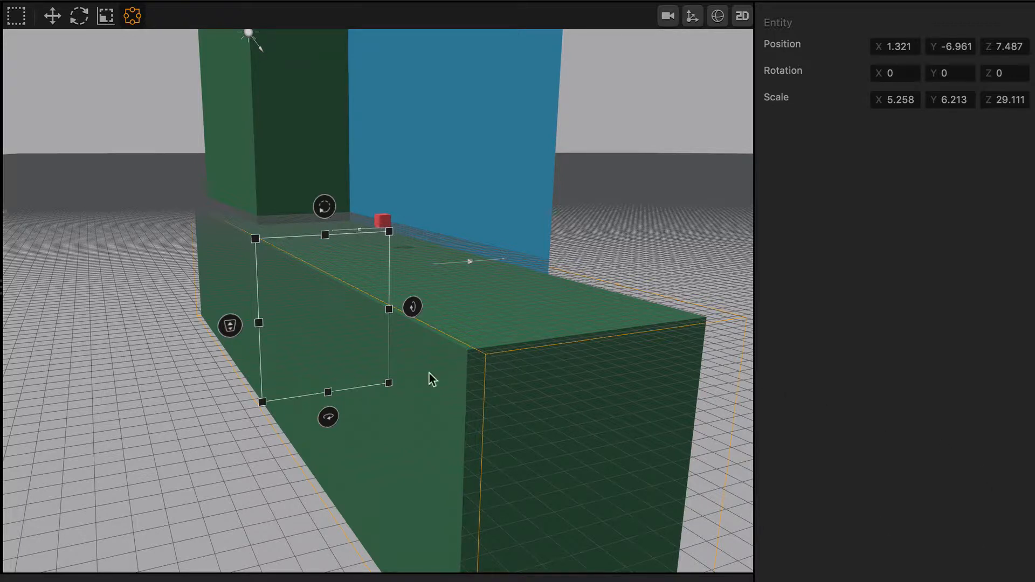
{"action": "mouse_move", "coordinate": [298, 318]}
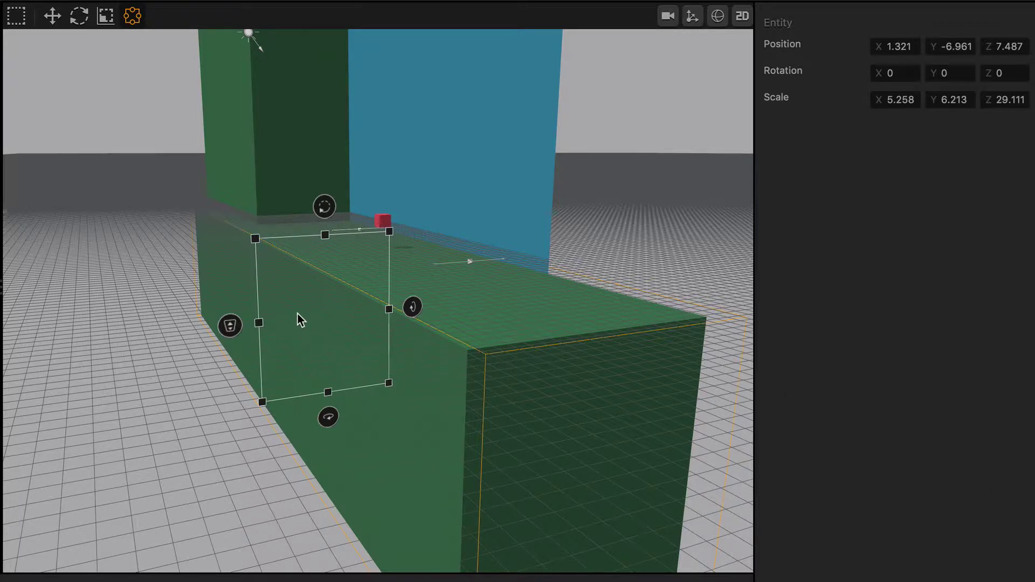
{"action": "mouse_move", "coordinate": [292, 285]}
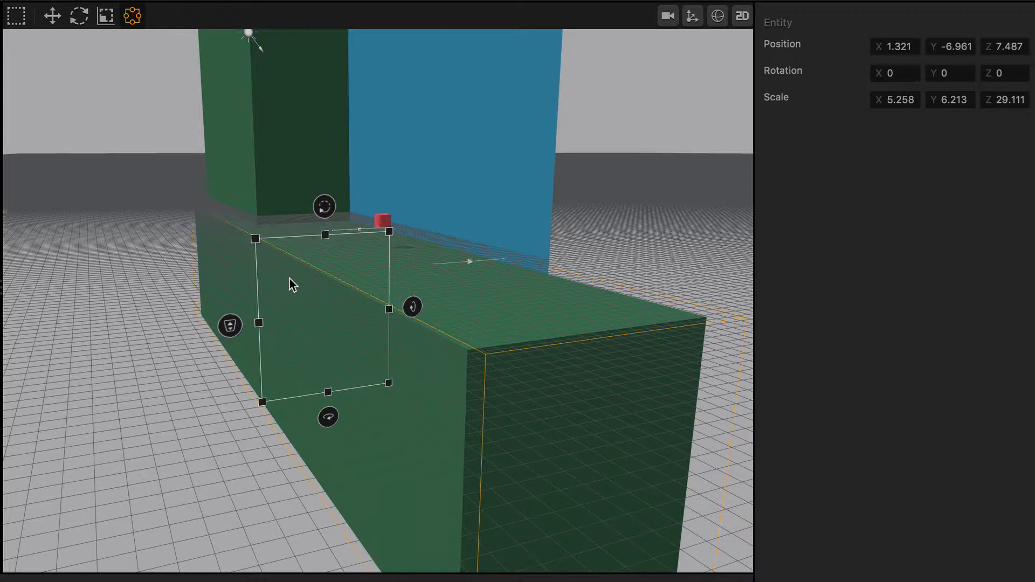
{"action": "mouse_move", "coordinate": [312, 276]}
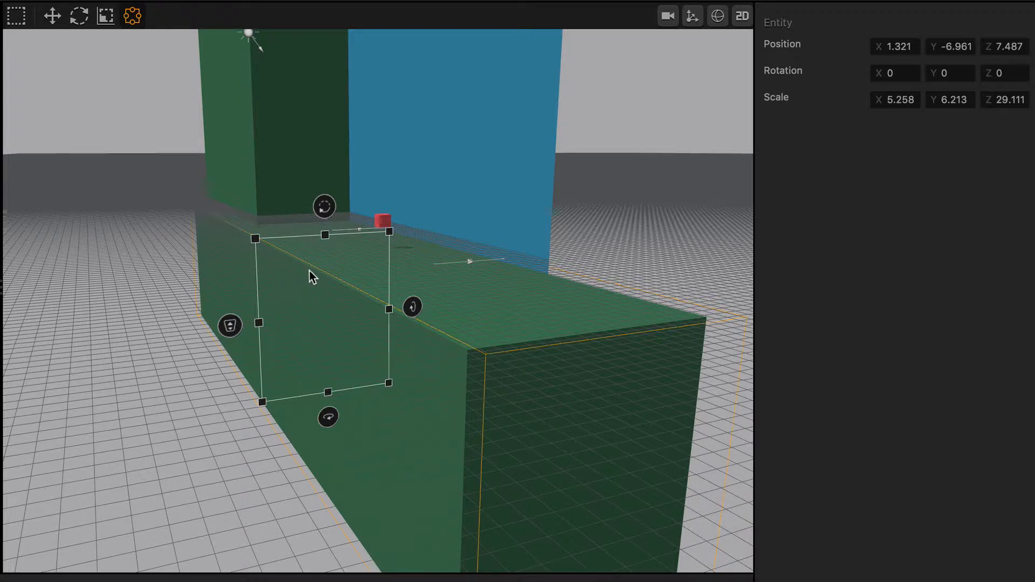
{"action": "mouse_move", "coordinate": [347, 257]}
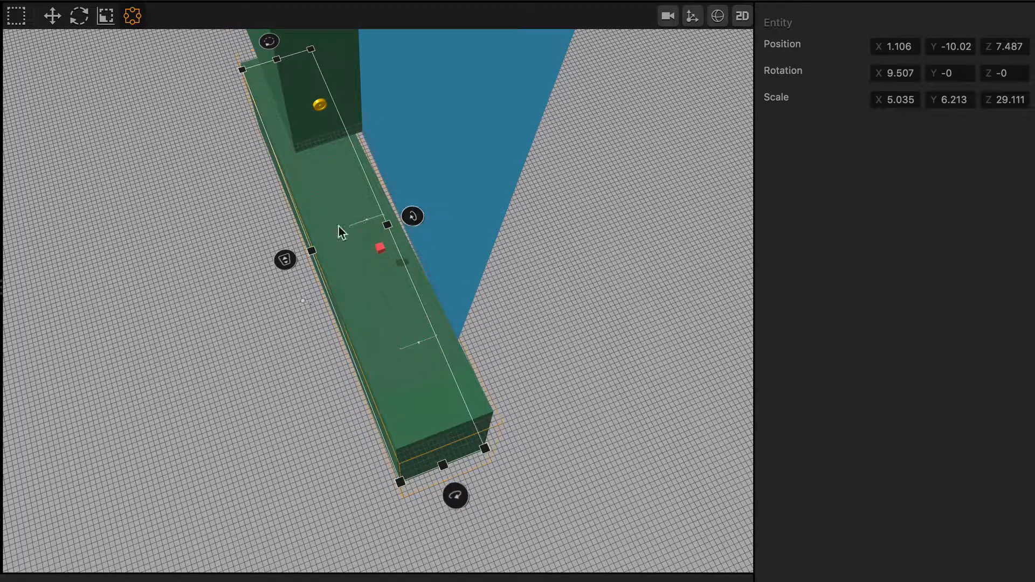
{"action": "mouse_move", "coordinate": [313, 258]}
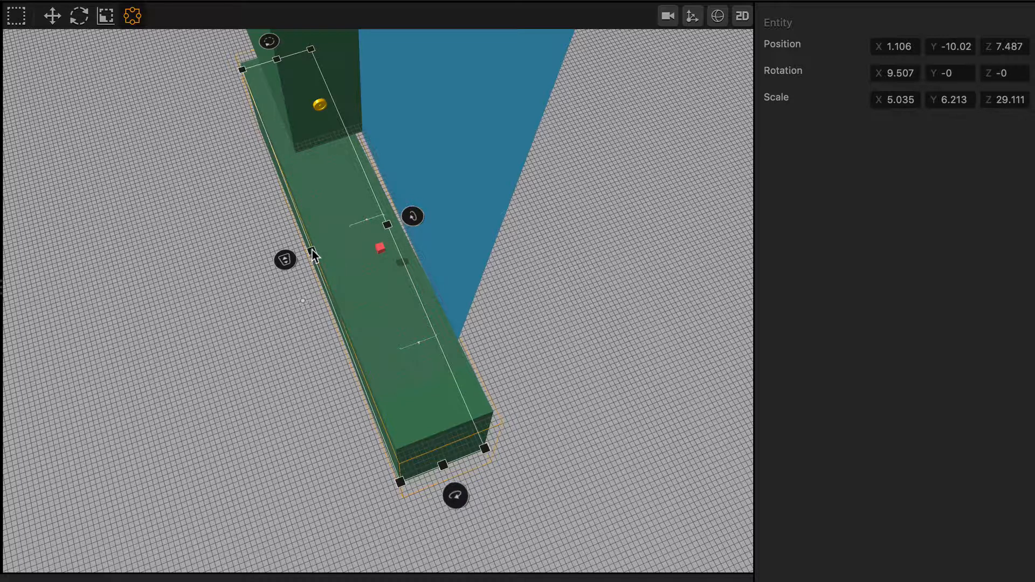
{"action": "mouse_move", "coordinate": [316, 256]}
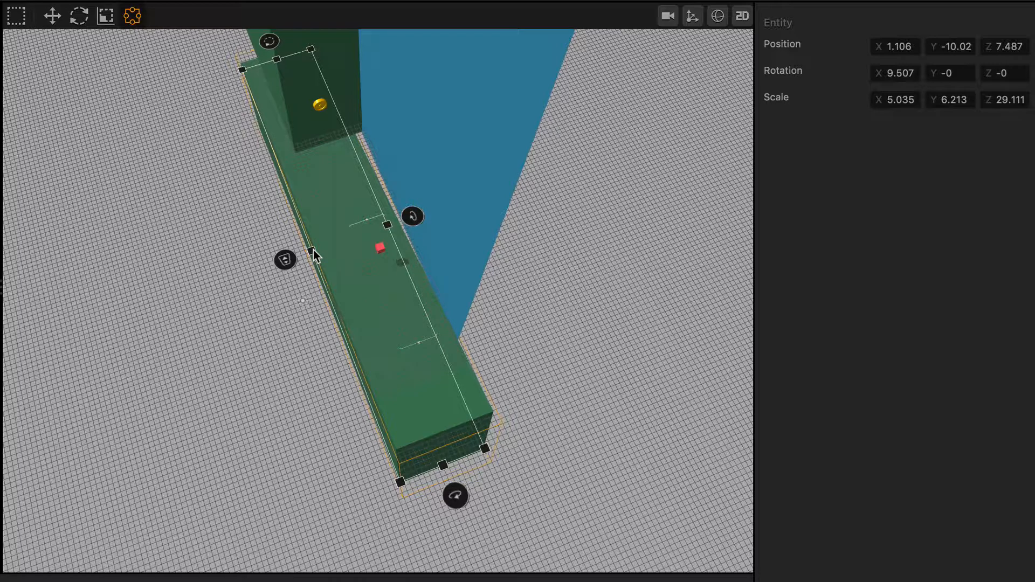